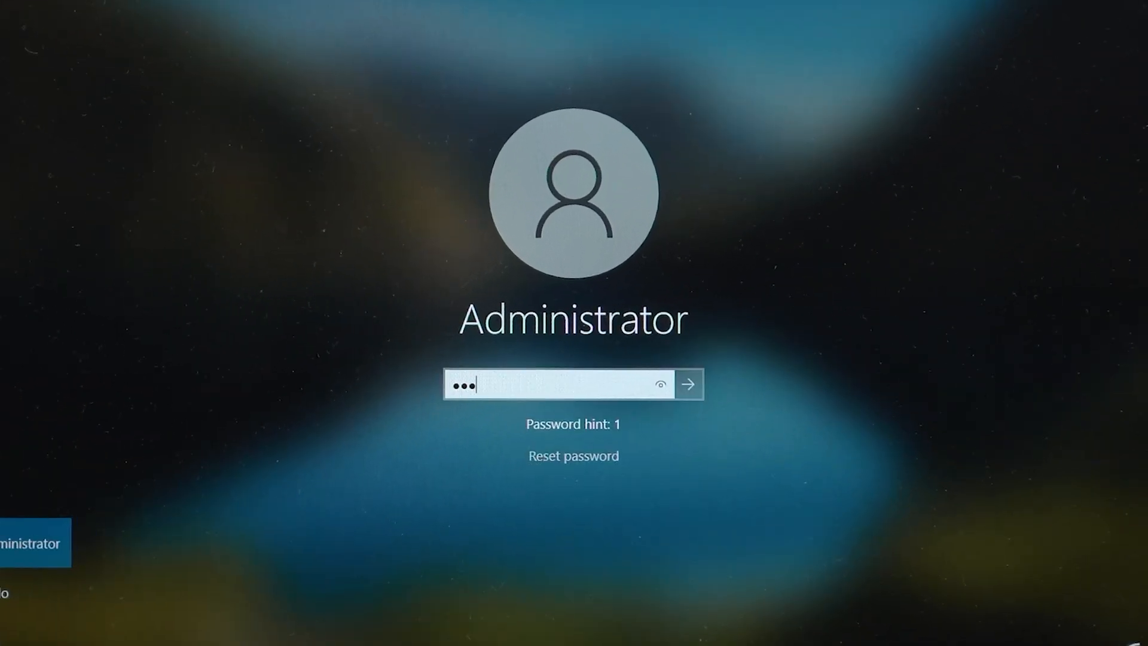
# Step: Sign in as Administrator, then restart and boot from the Kingston USB drive (UEFI)
pyautogui.click(689, 384)
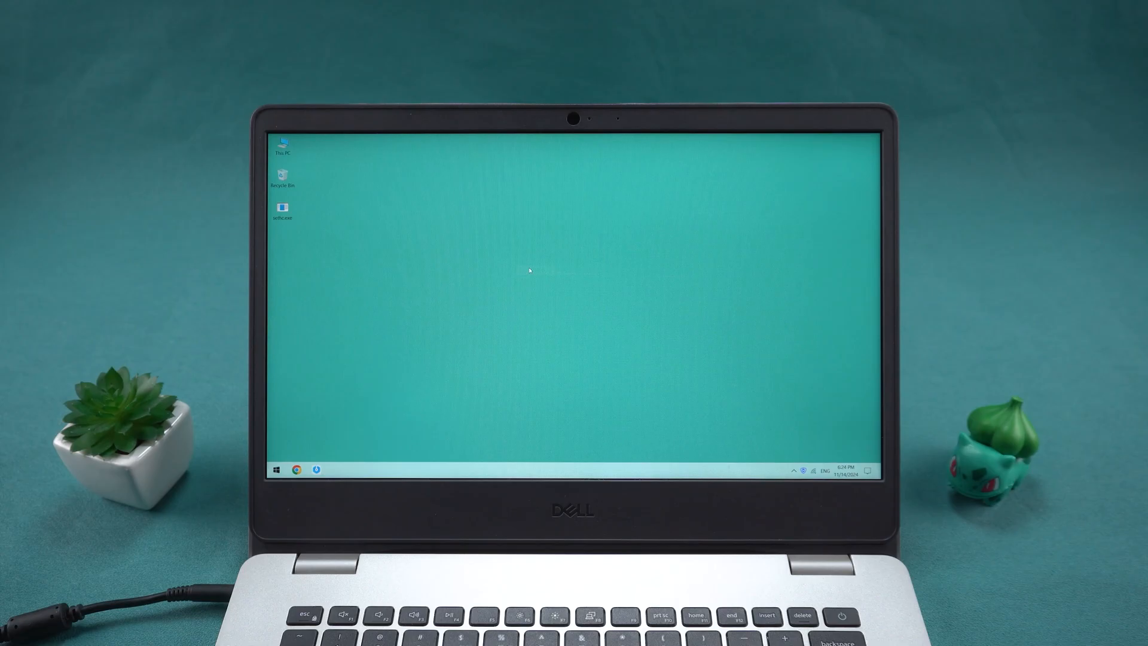
pyautogui.moveTo(606, 240)
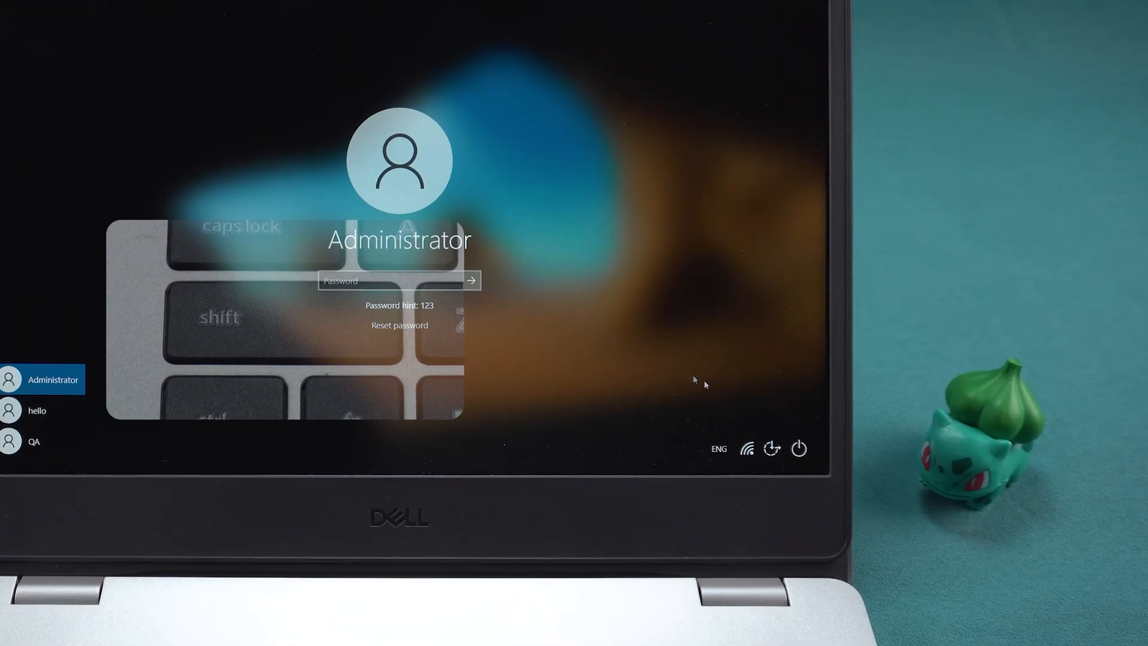
pyautogui.click(798, 446)
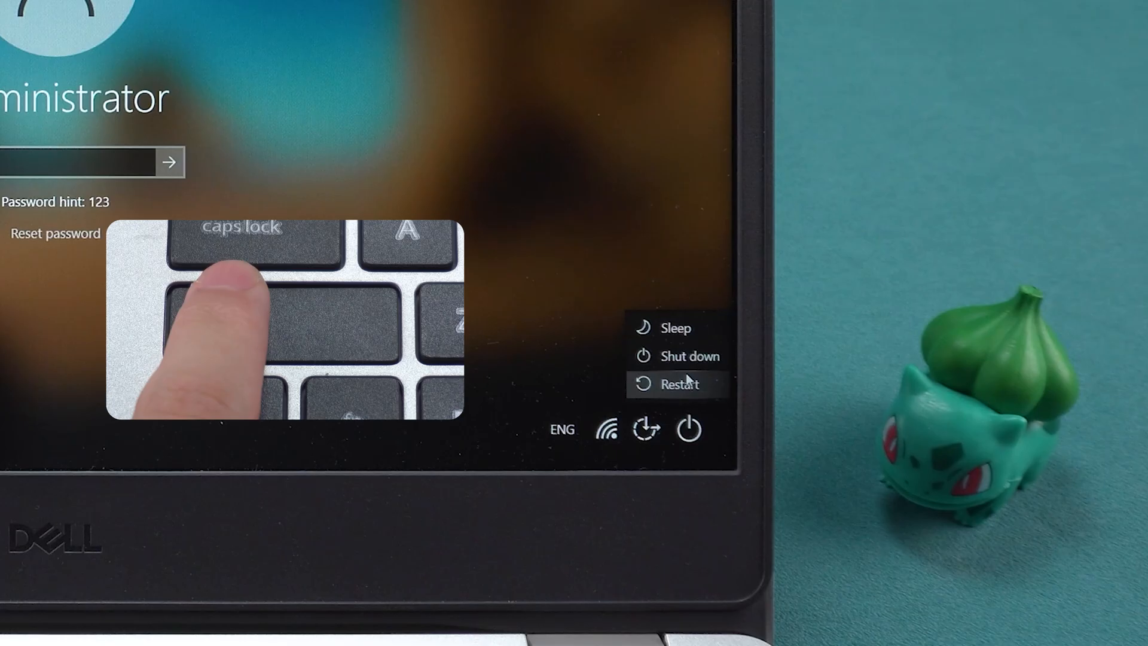
pyautogui.click(678, 384)
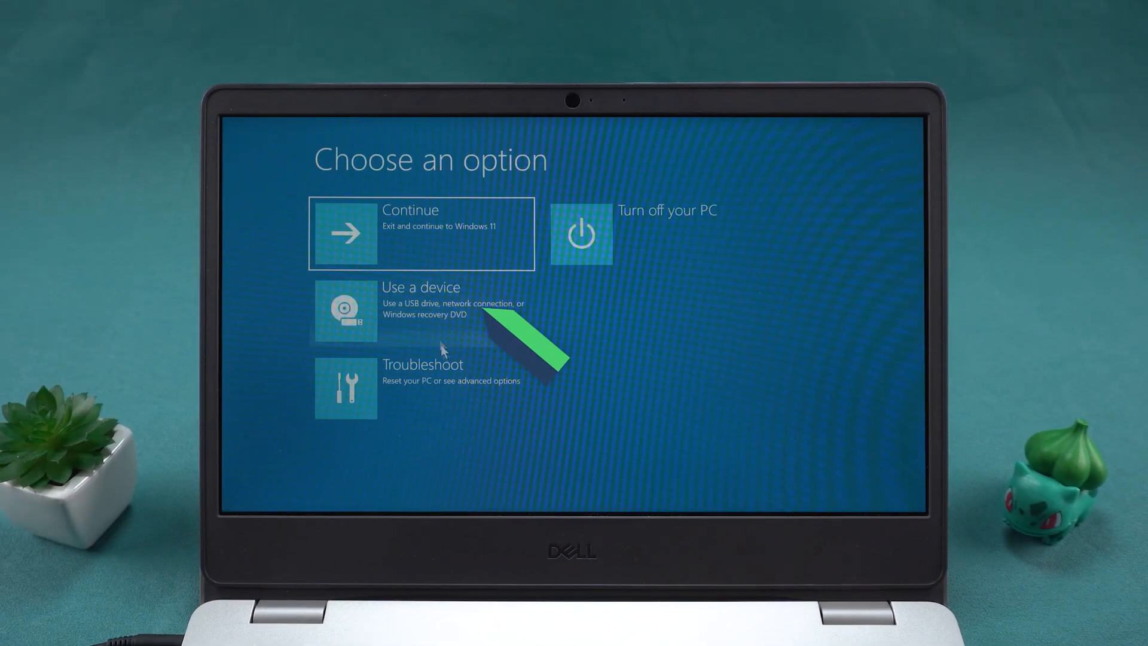
pyautogui.click(421, 309)
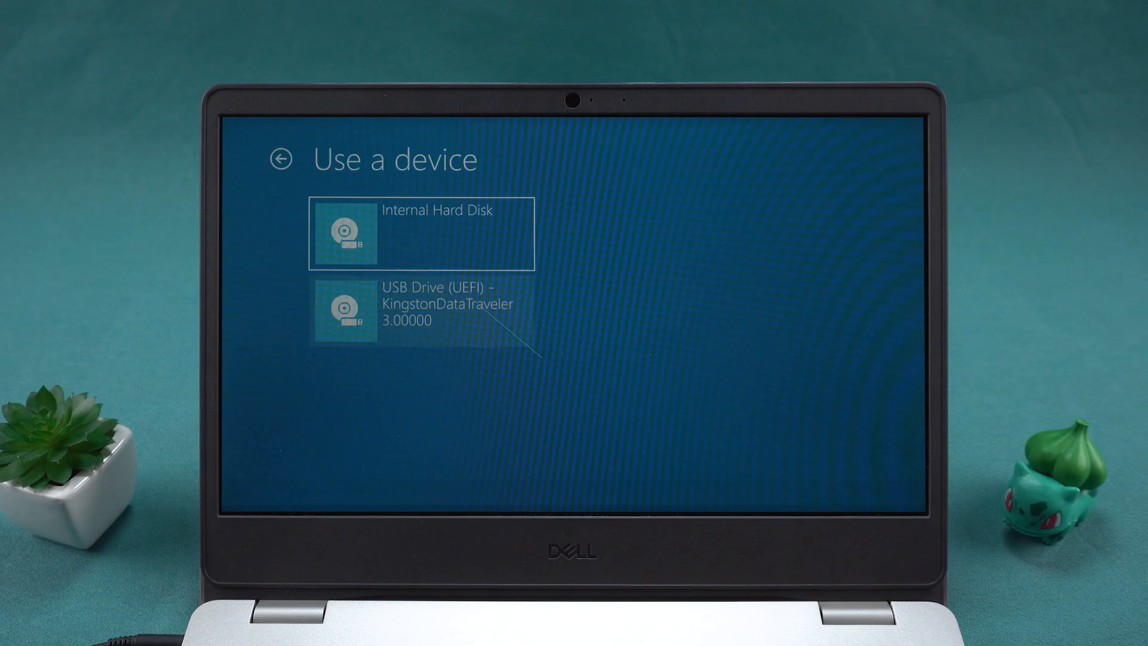
pyautogui.click(417, 312)
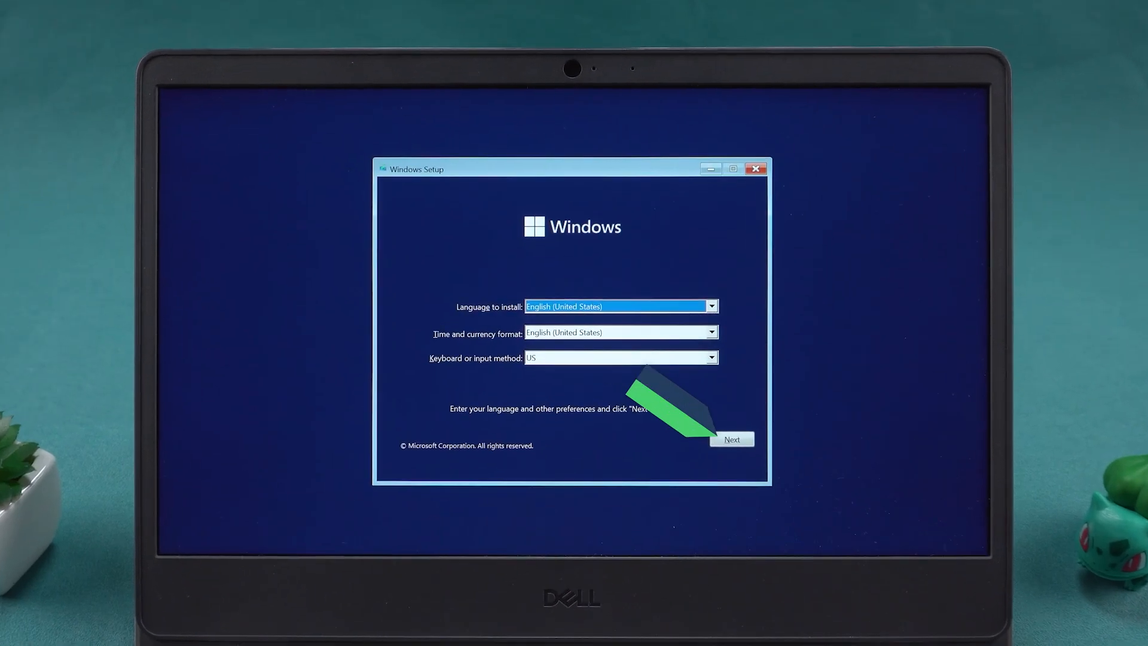
# Step: Through Repair your computer's Command Prompt, replace sethc.exe with a copy of cmd.exe
pyautogui.click(732, 439)
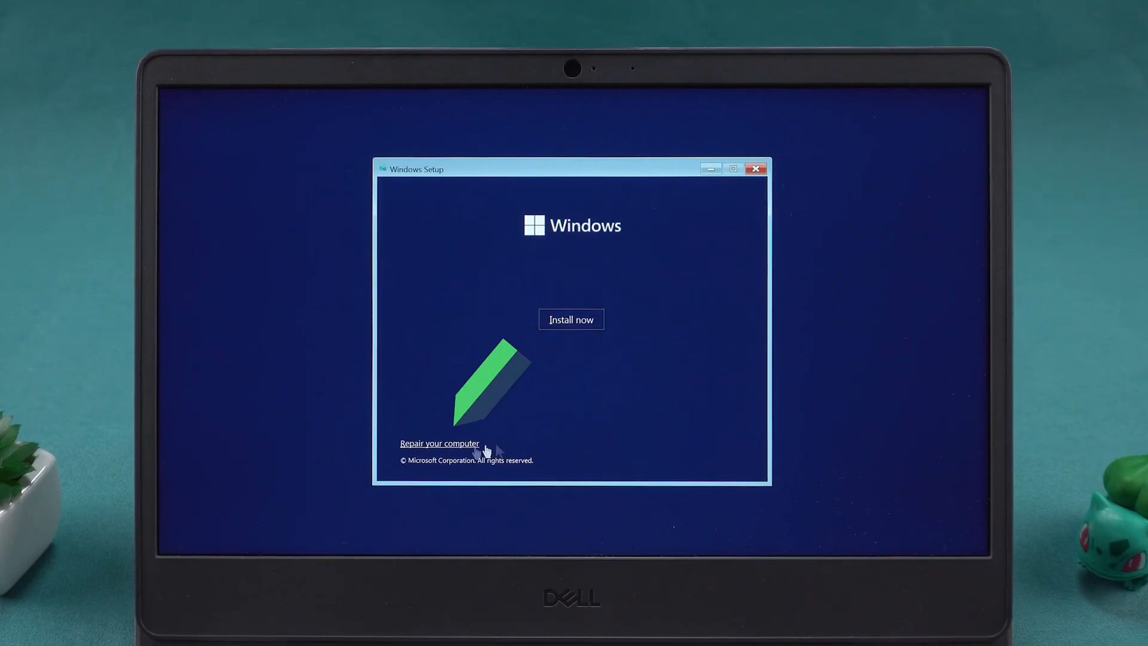
pyautogui.click(439, 443)
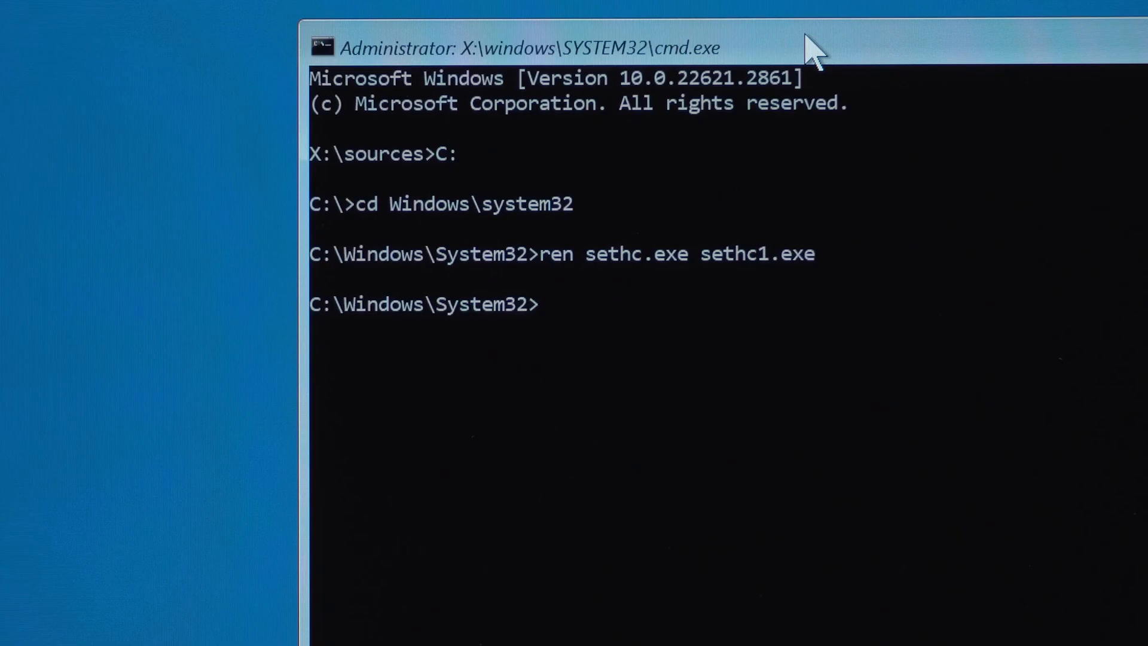
pyautogui.write('copy cmd.exe sethc.exe')
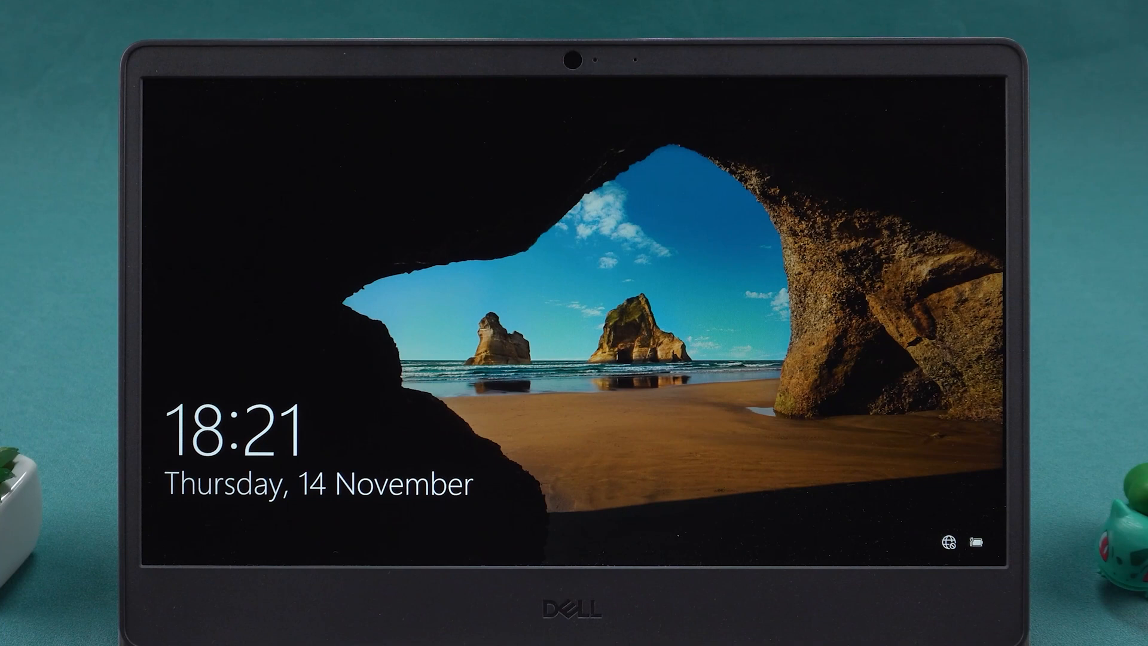
# Step: Launch Command Prompt from the lock screen via Shift and reset the Administrator password with net user
pyautogui.press('shift')
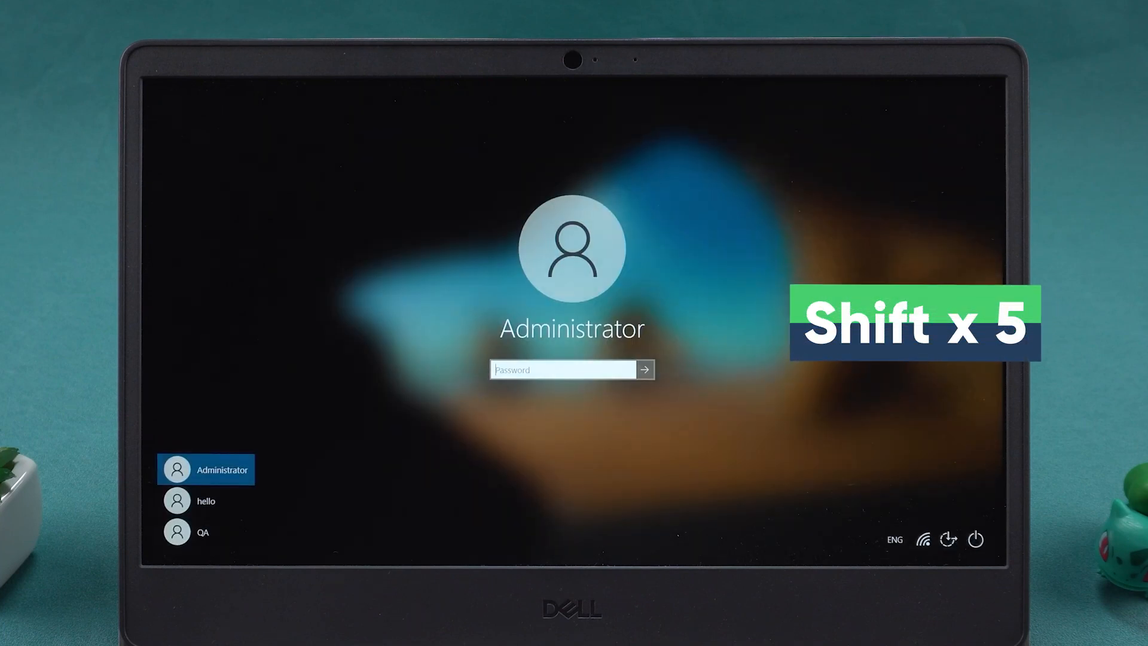
pyautogui.press('shift')
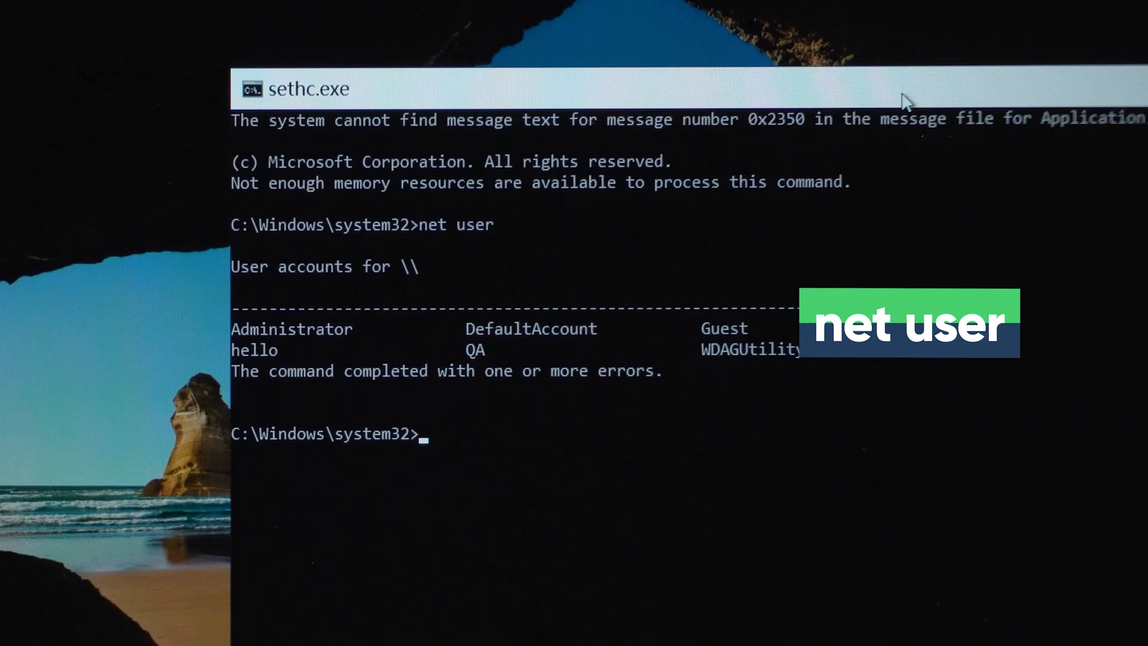
pyautogui.write('net user administrat')
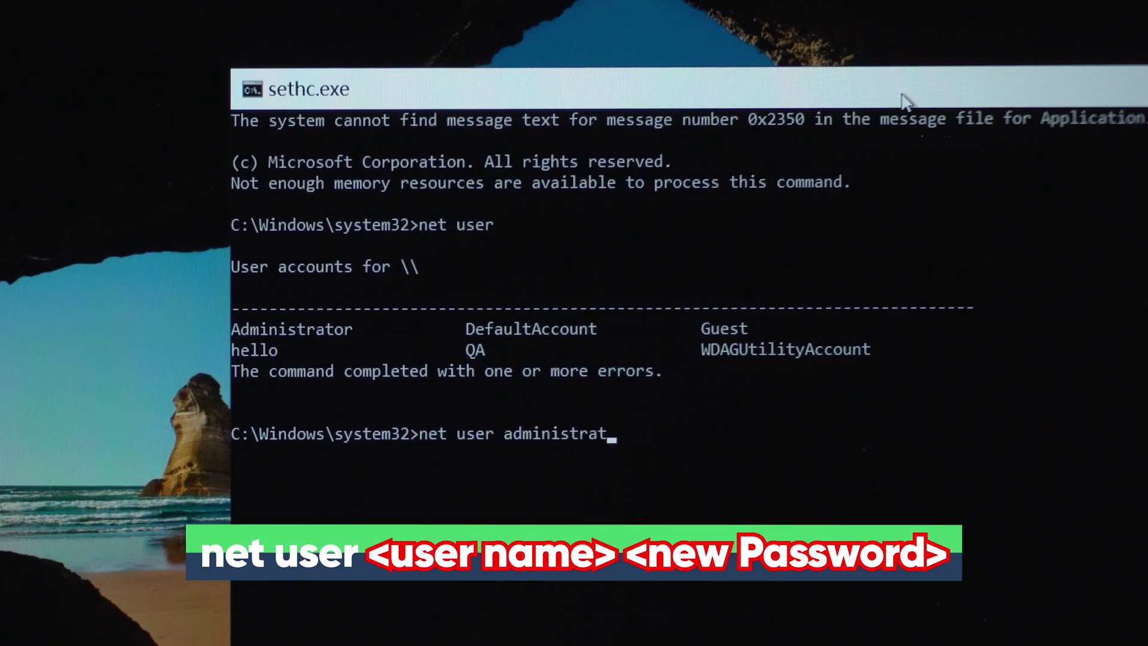
pyautogui.press('Enter')
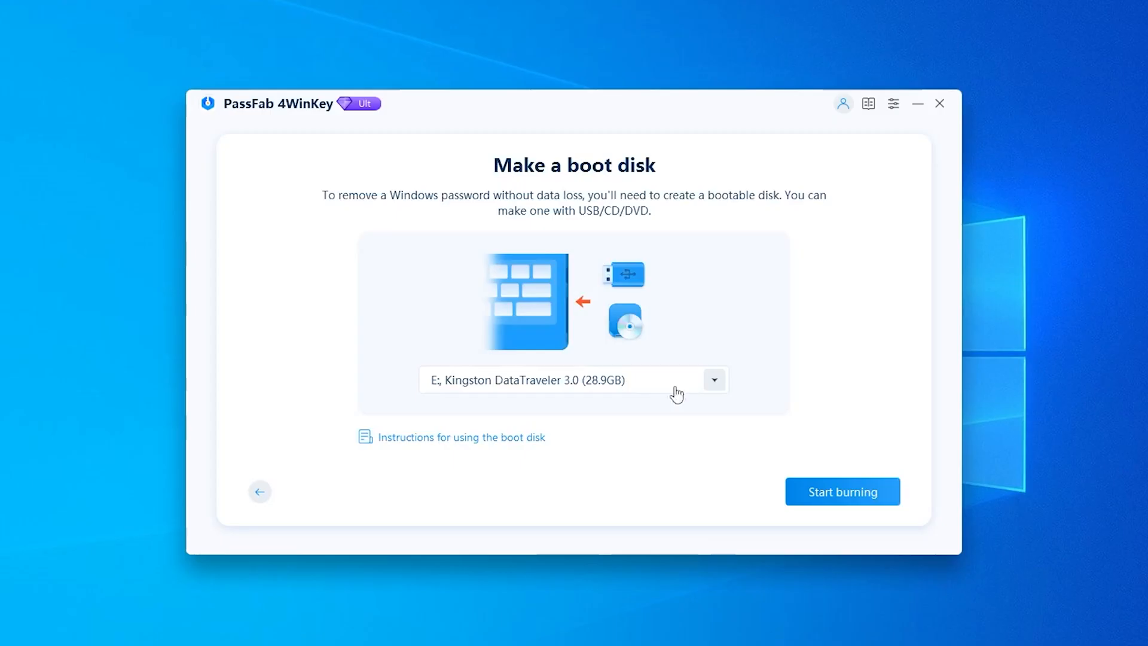
# Step: Burn the boot disk onto the Kingston DataTraveler drive, confirming that its data will be erased
pyautogui.click(842, 491)
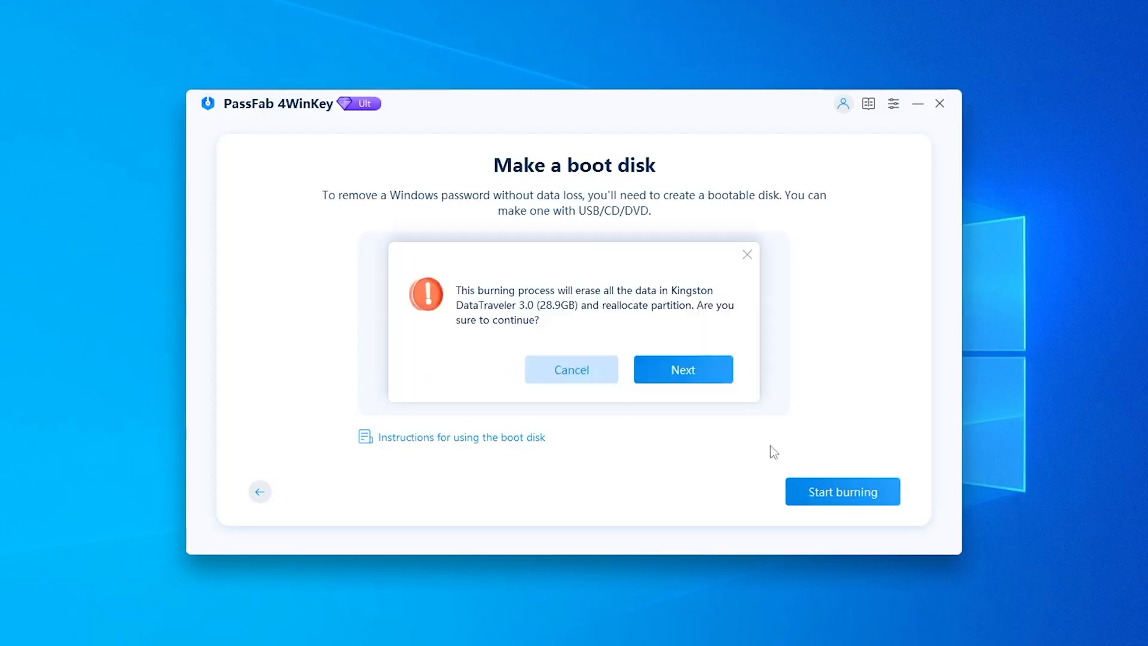
pyautogui.click(683, 369)
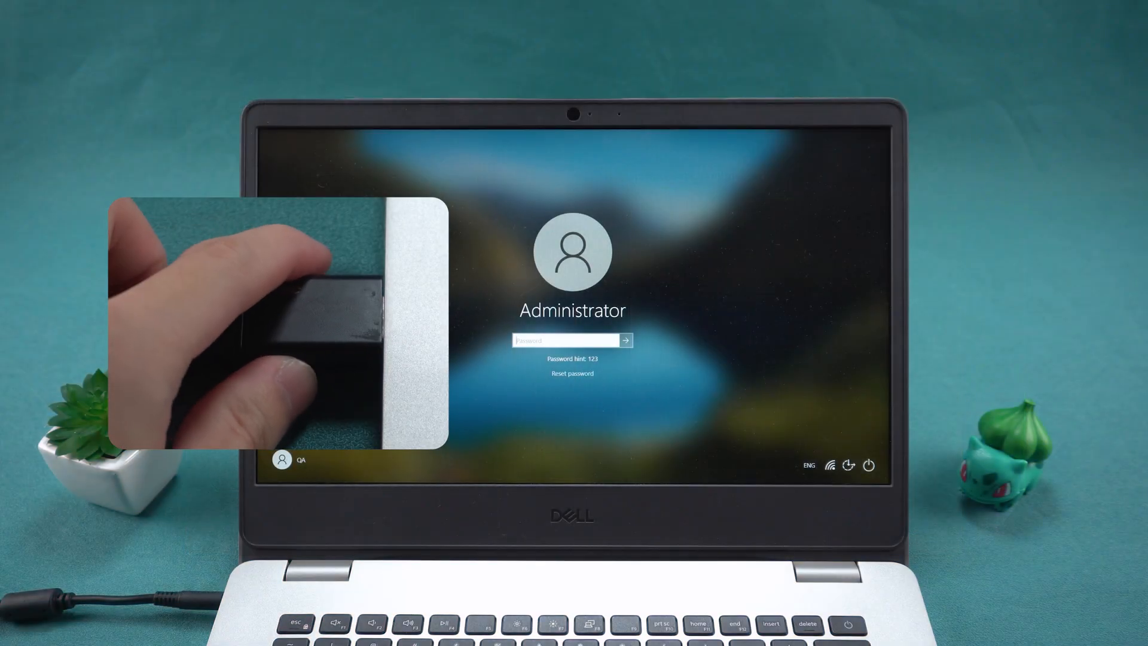
# Step: Restart the locked laptop from the login screen's power menu to boot from the USB disk
pyautogui.click(869, 465)
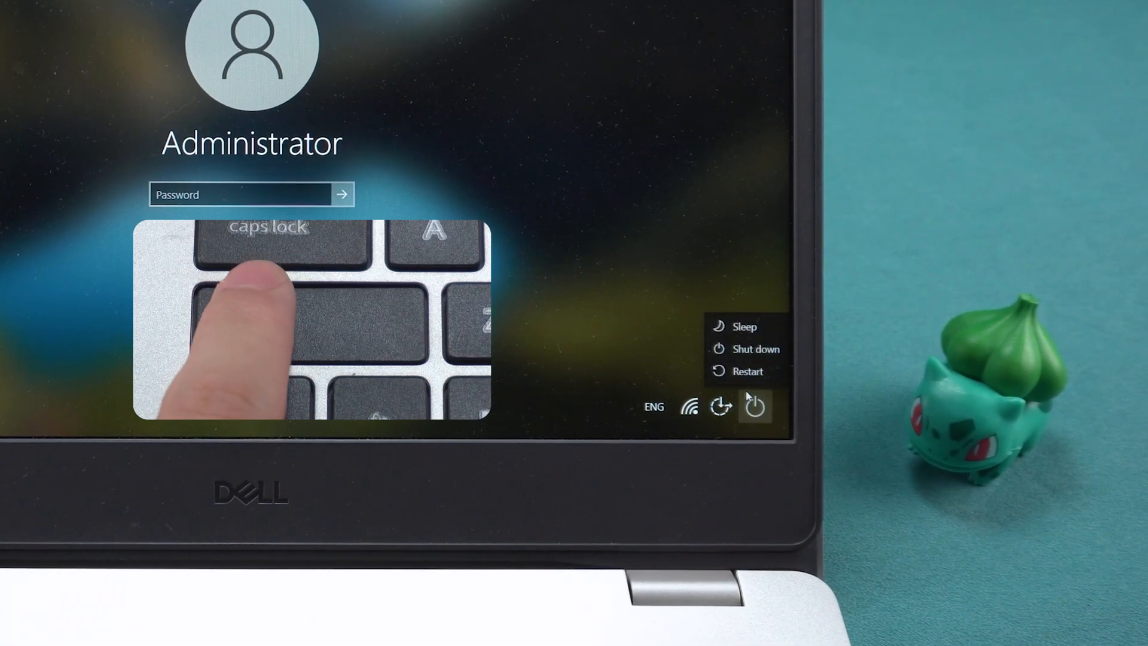
pyautogui.click(746, 371)
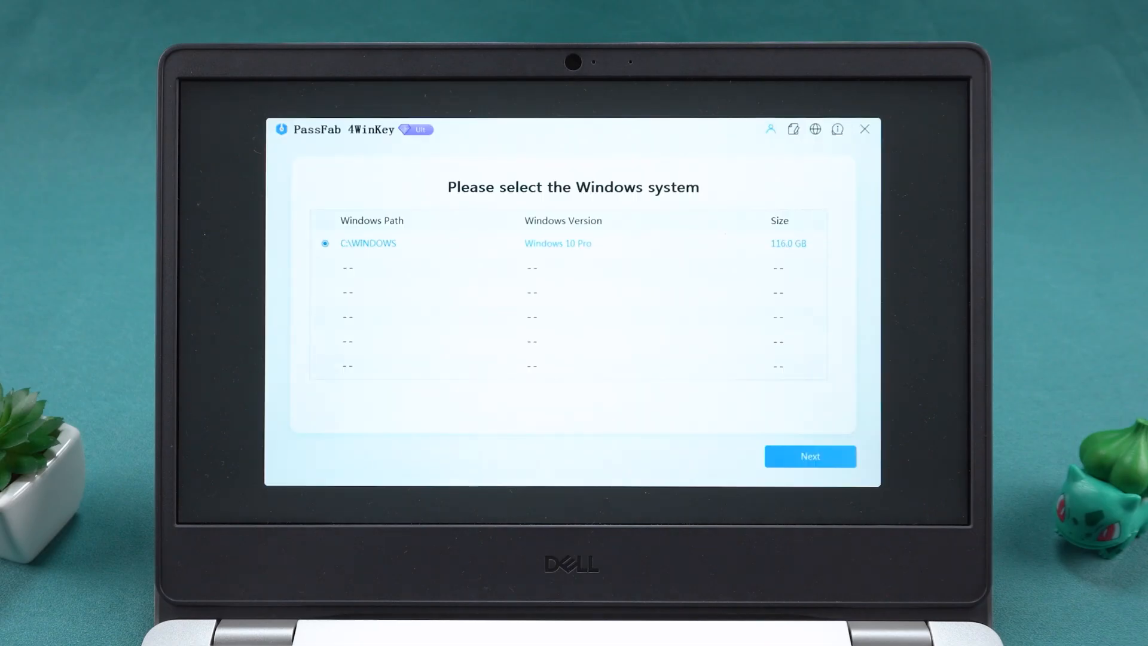
# Step: Select the C:\WINDOWS installation and Administrator account, and choose Remove Account Password
pyautogui.click(810, 456)
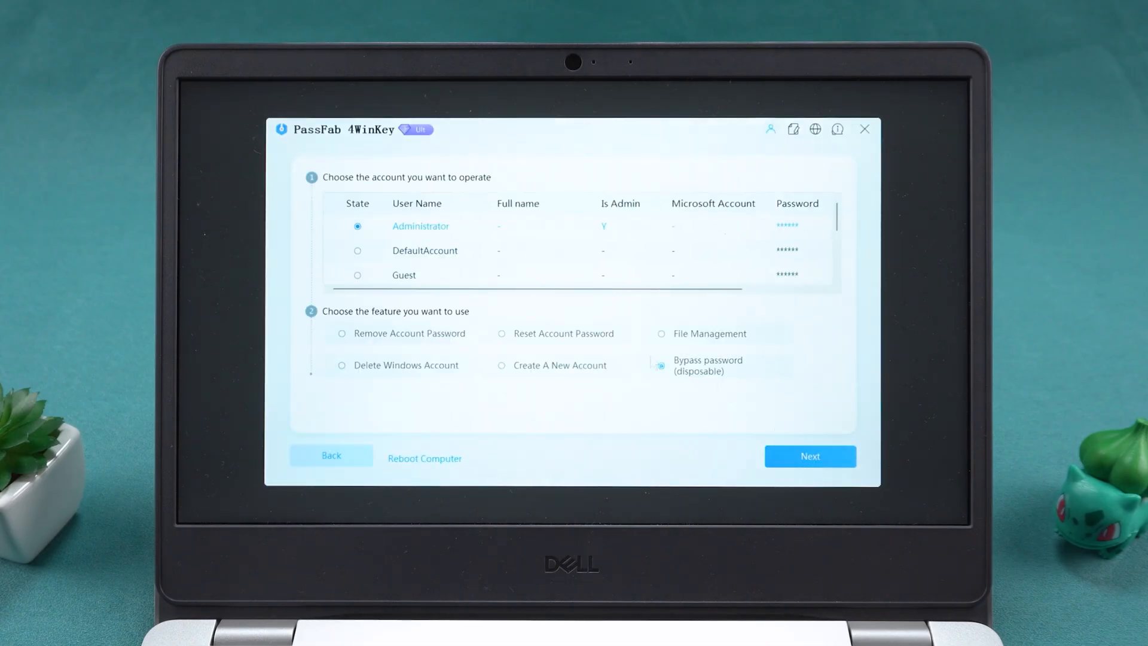
pyautogui.click(357, 251)
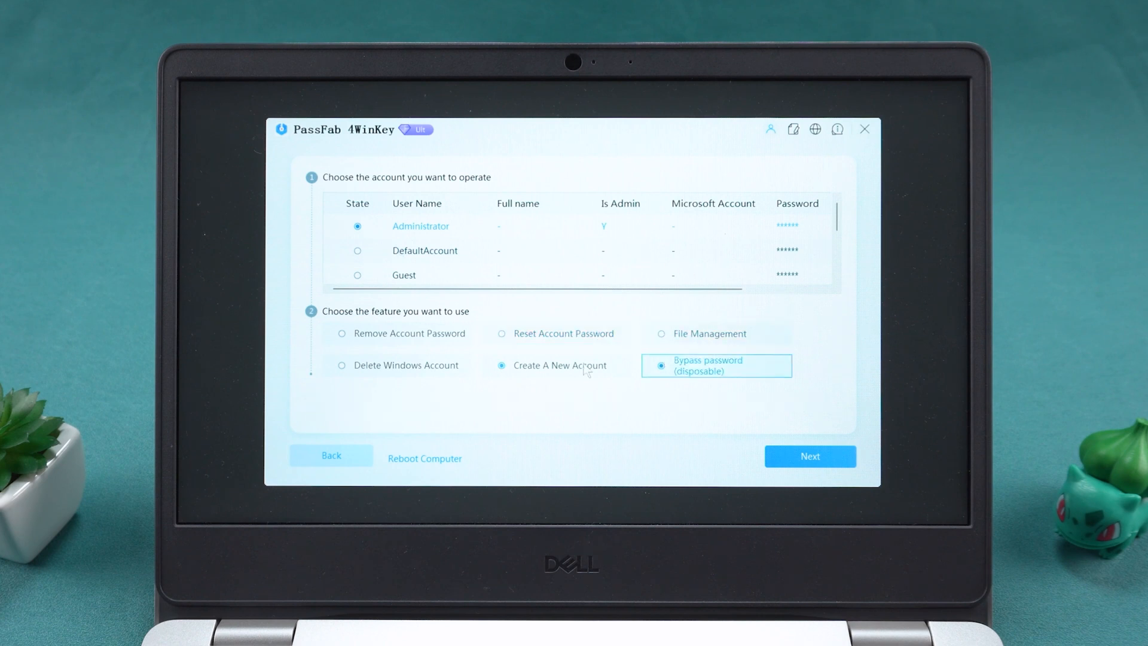
pyautogui.click(342, 333)
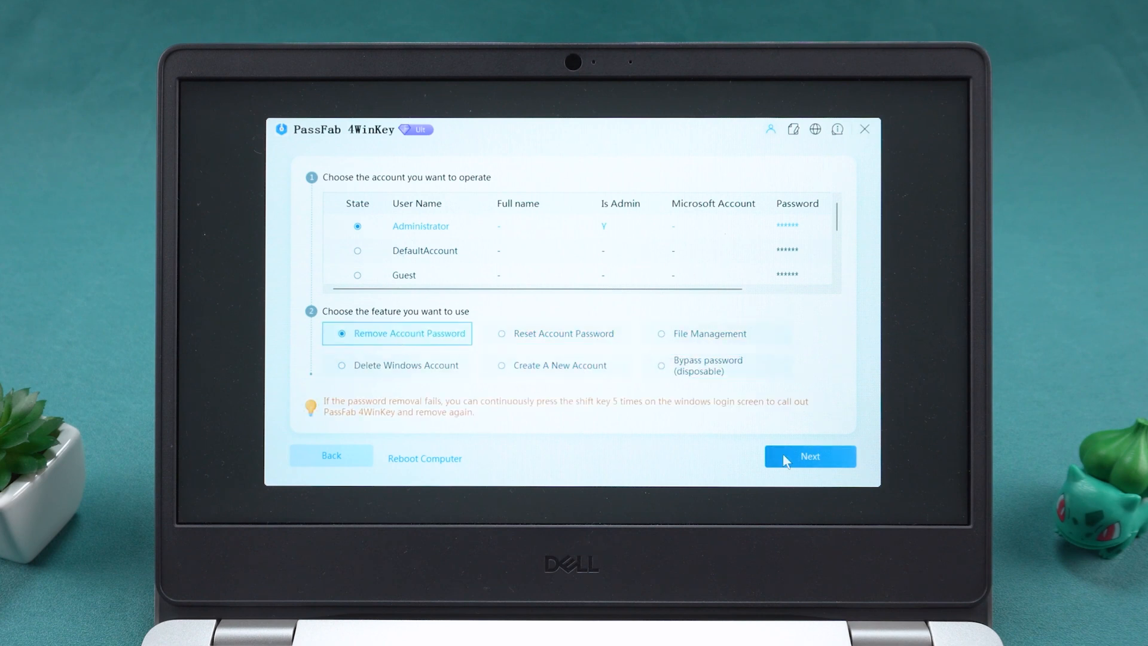
pyautogui.click(810, 456)
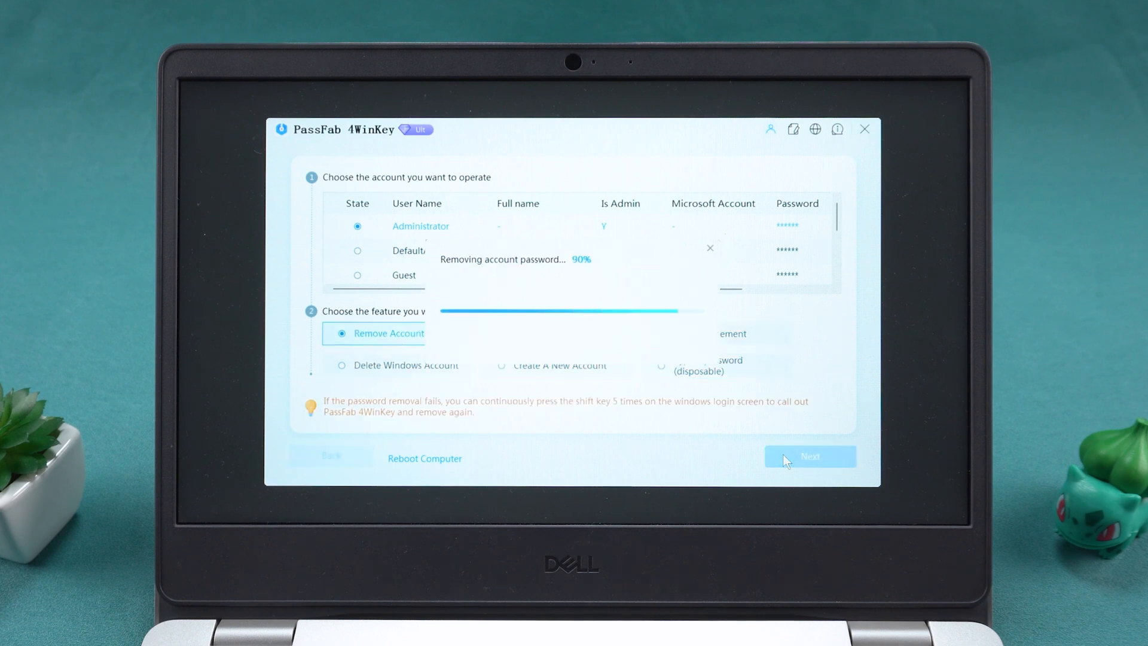